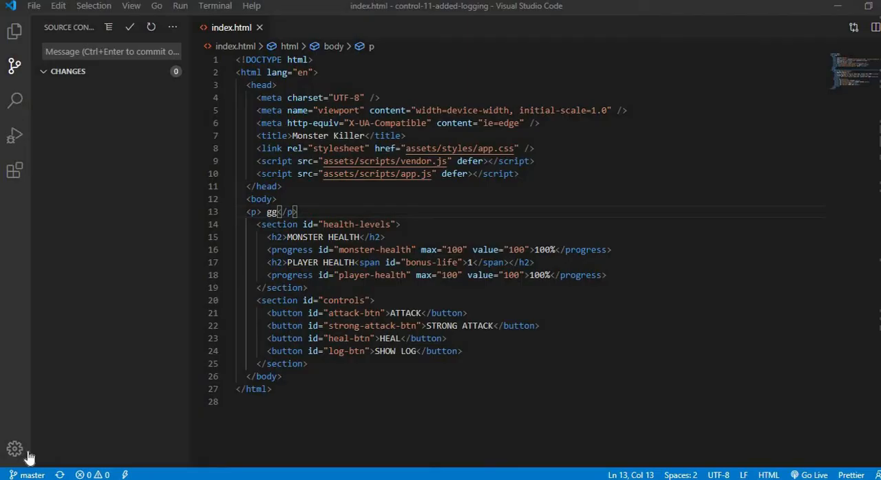
mouse_move(204, 176)
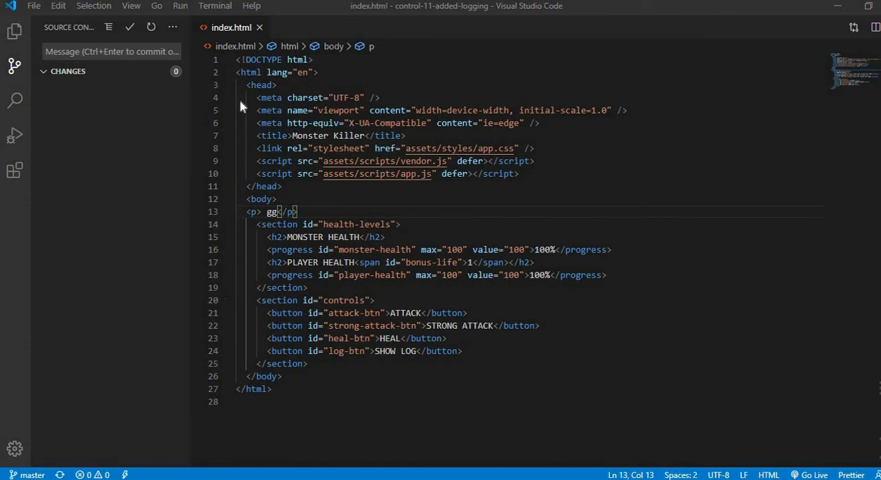
mouse_move(38, 467)
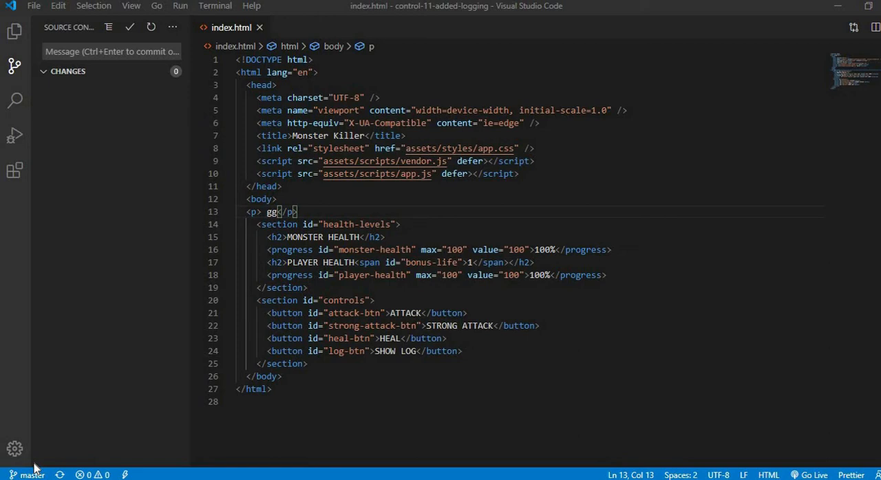
From the status-bar branch picker, create and check out a new branch named js-branch-1.
left_click(27, 475)
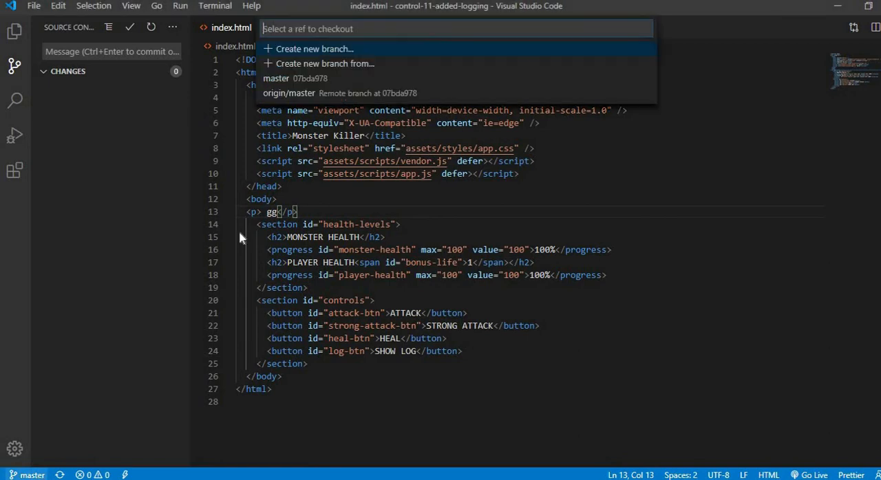
mouse_move(352, 44)
type("js-")
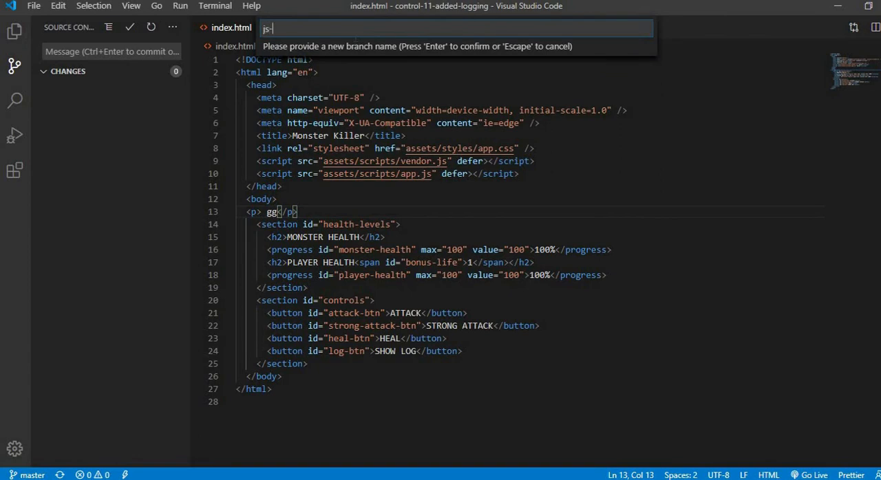
type("branch")
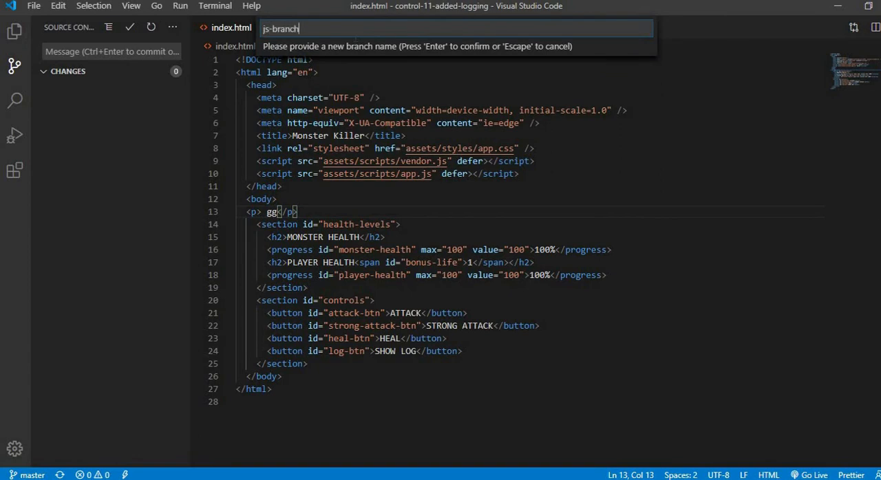
type("-1")
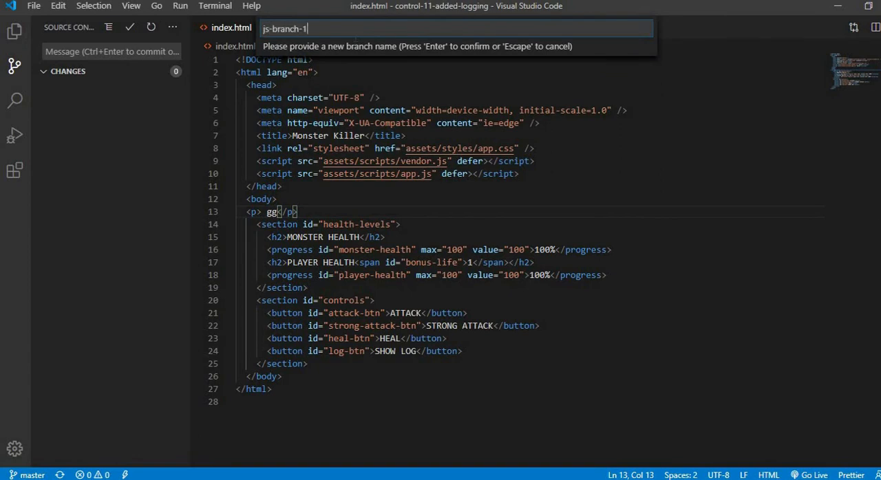
key("Return")
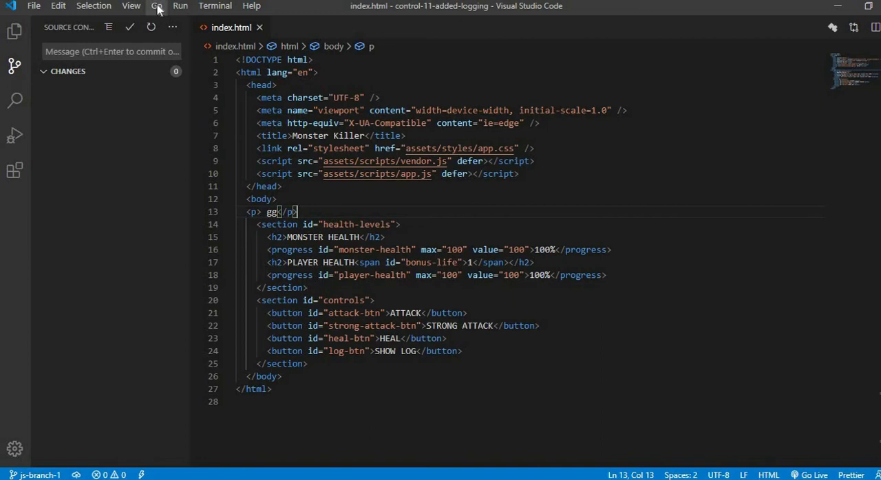
Add an <input type="button"> line below the <p>gg</p> paragraph in index.html and view its diff in Source Control.
left_click(14, 66)
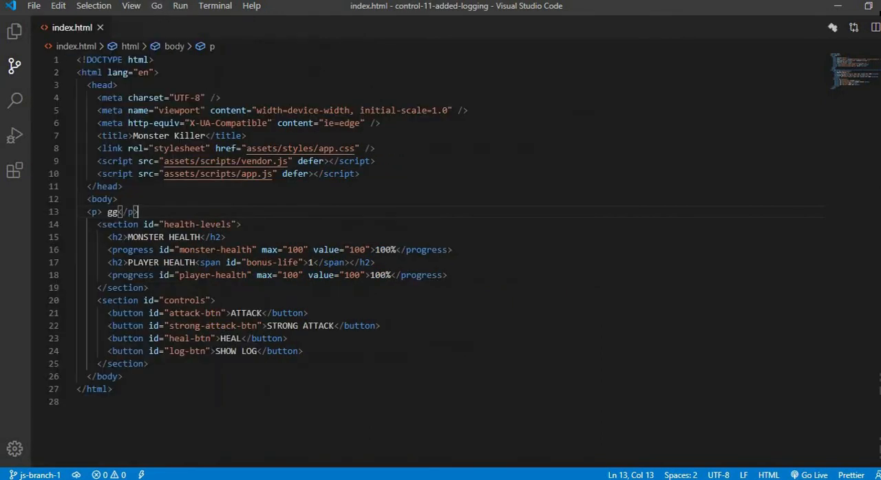
key("Enter")
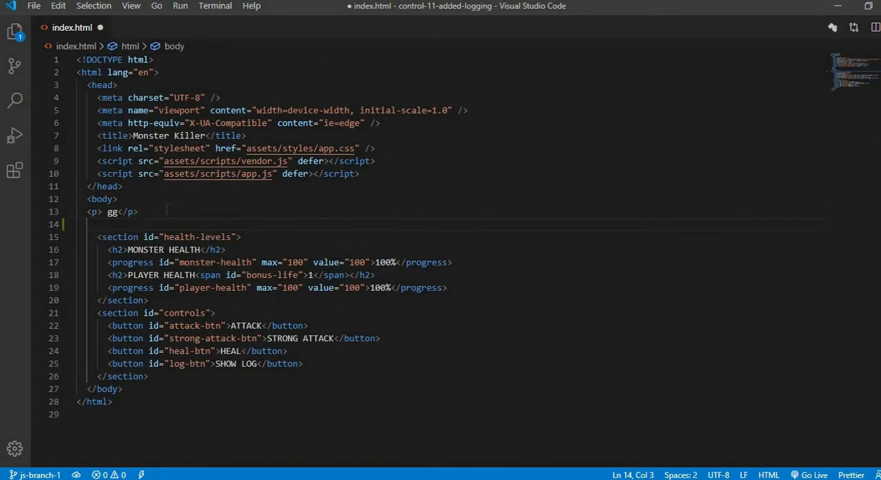
type("<")
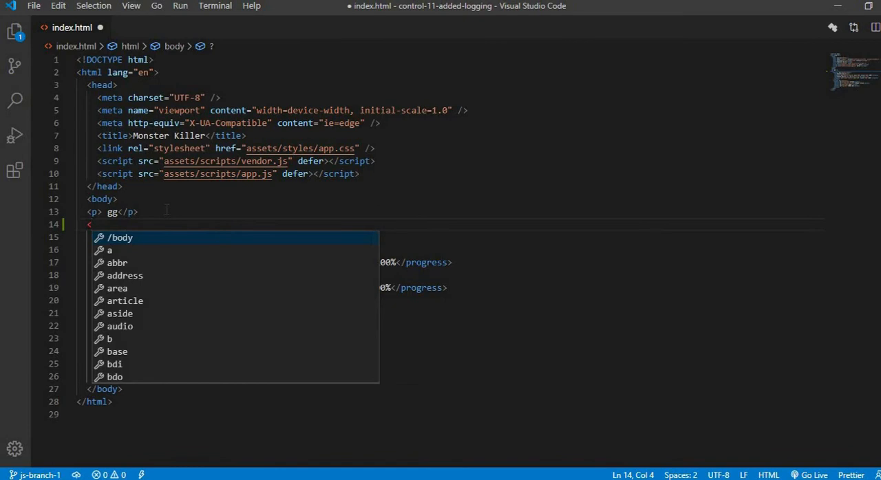
type("input>")
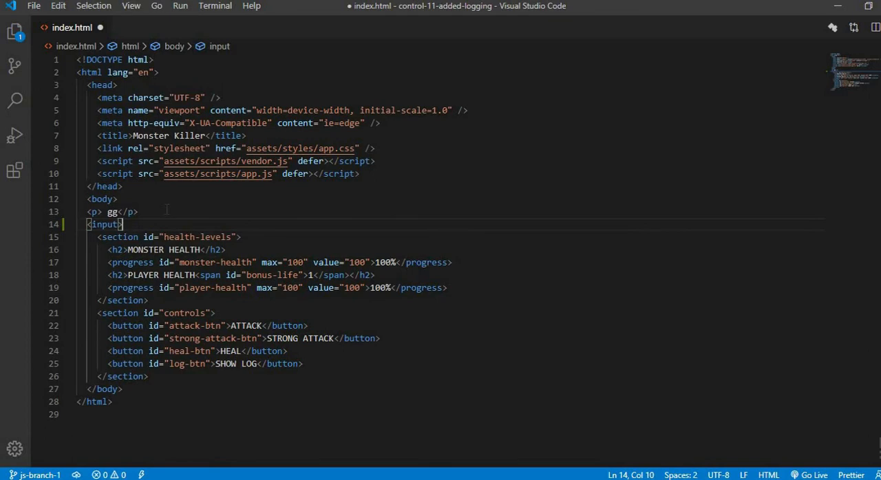
key("Left")
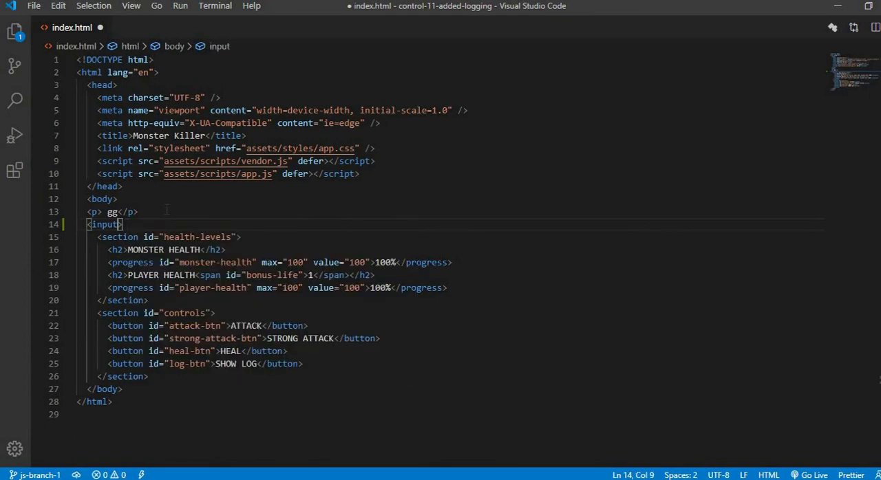
type("typ")
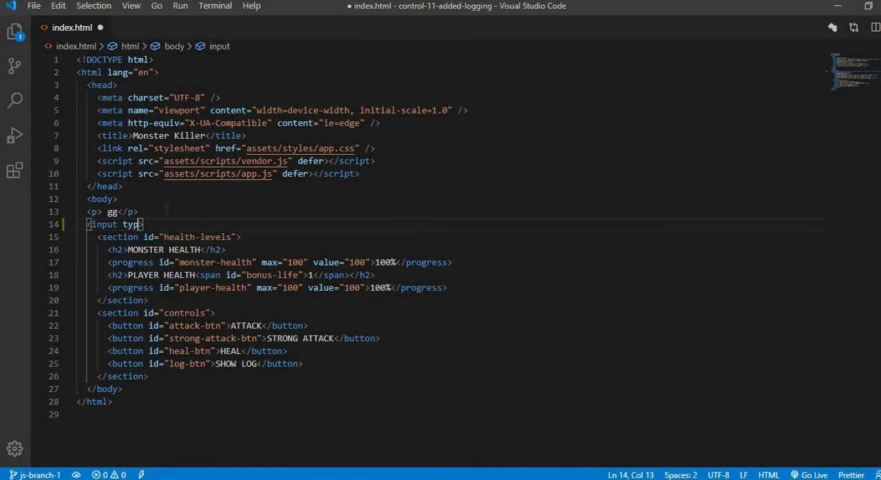
type("type=\"\"")
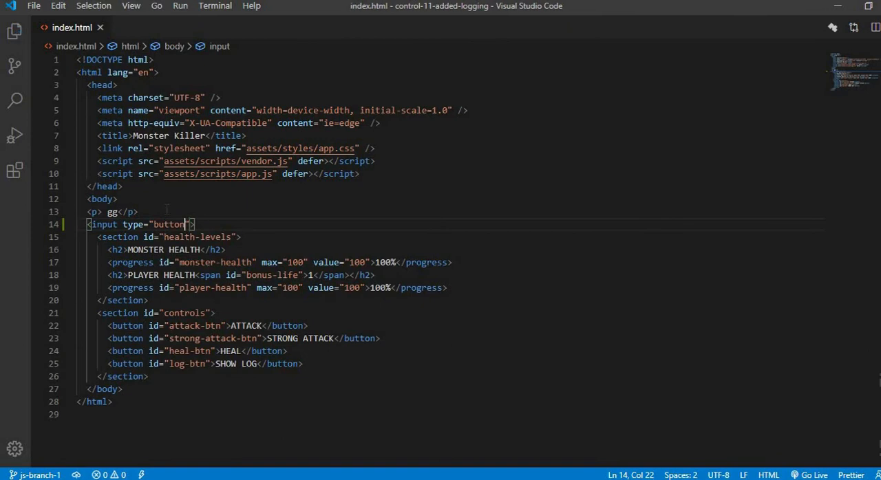
left_click(15, 66)
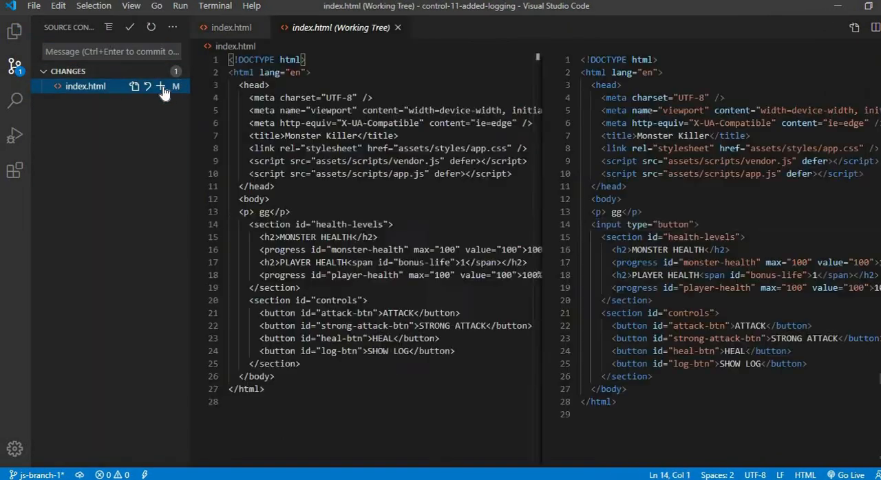
Stage index.html and commit it with the message "added a new lin in html".
left_click(159, 86)
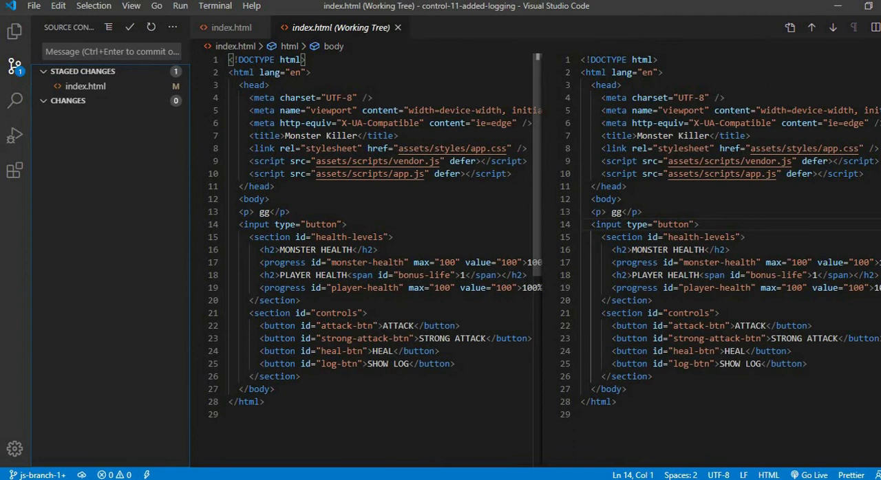
type("added a new")
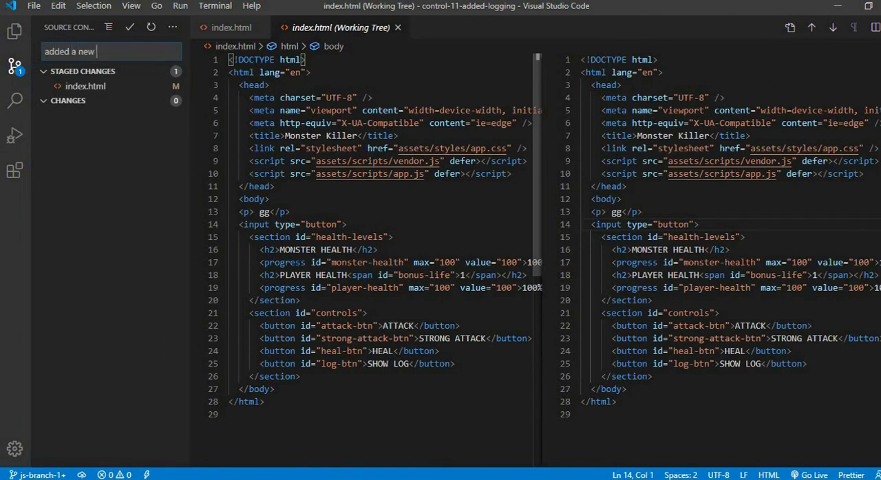
type("lin in htm")
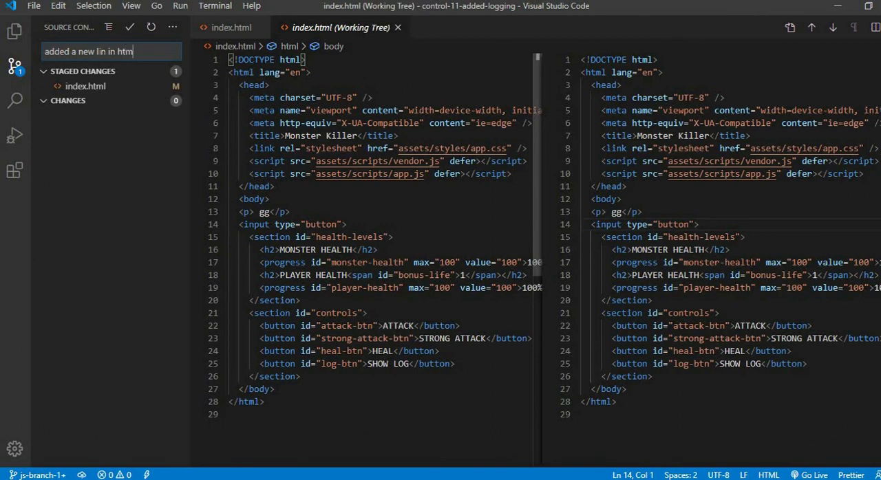
mouse_move(129, 28)
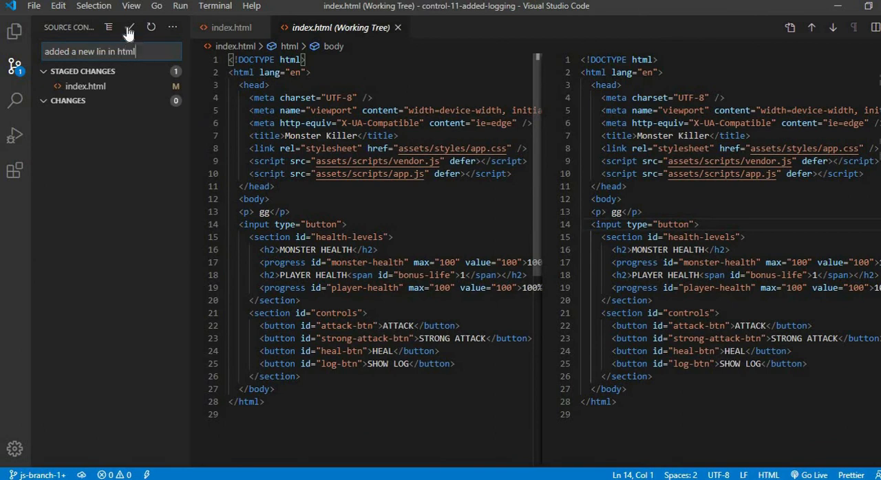
left_click(129, 27)
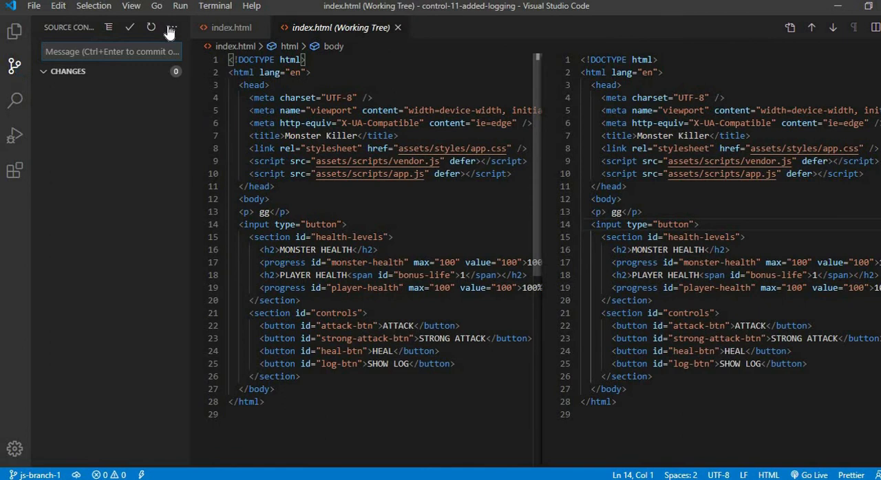
Push the js-branch-1 commit to the remote via the Source Control ... menu.
left_click(171, 28)
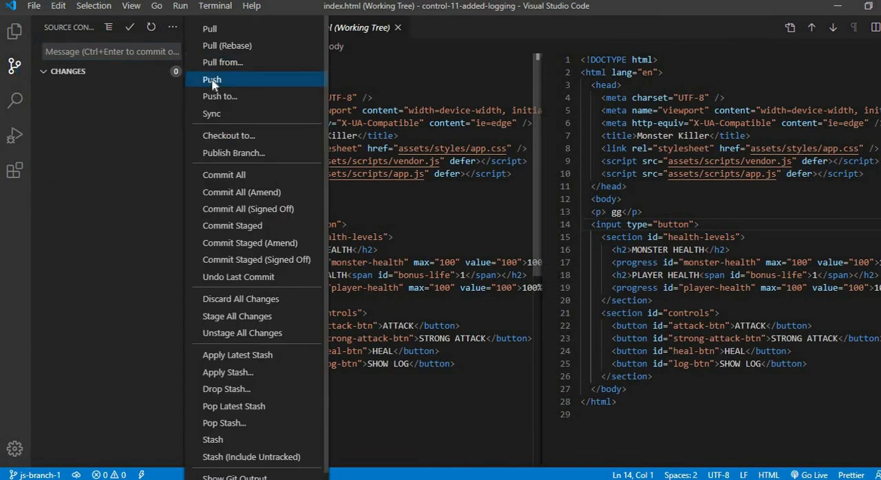
left_click(212, 80)
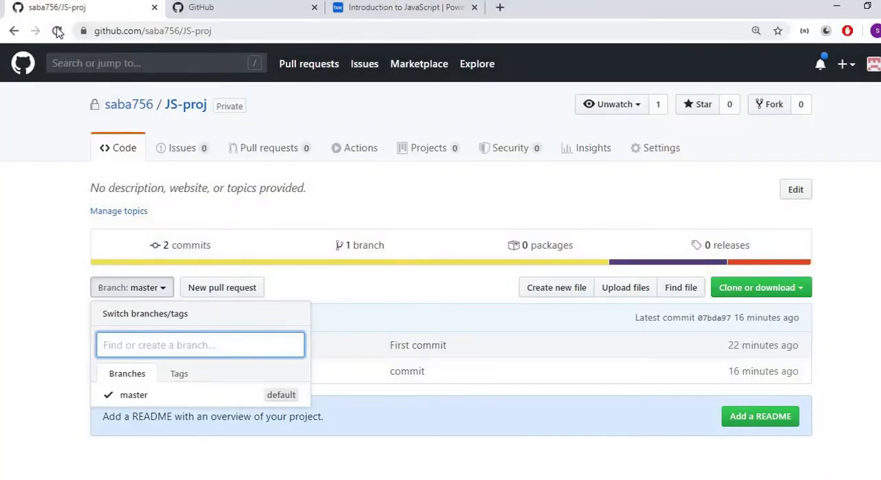
Reload the JS-proj GitHub repository page to look for the new branch.
left_click(58, 30)
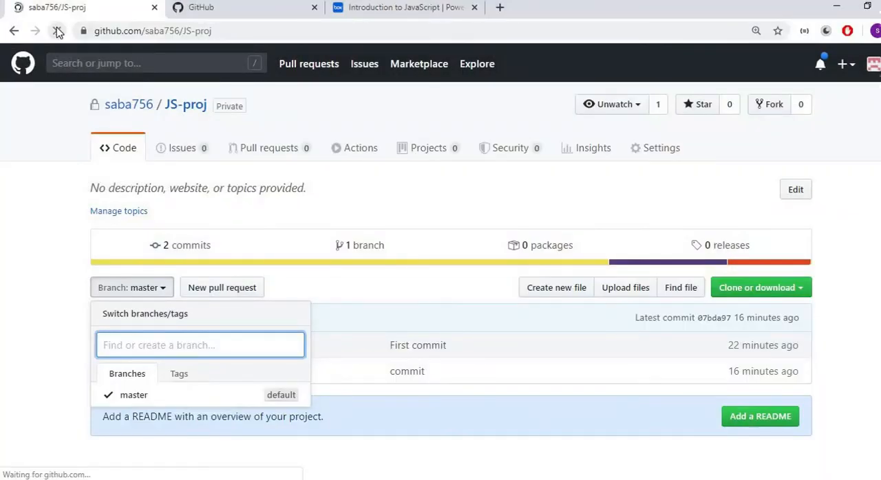
left_click(58, 31)
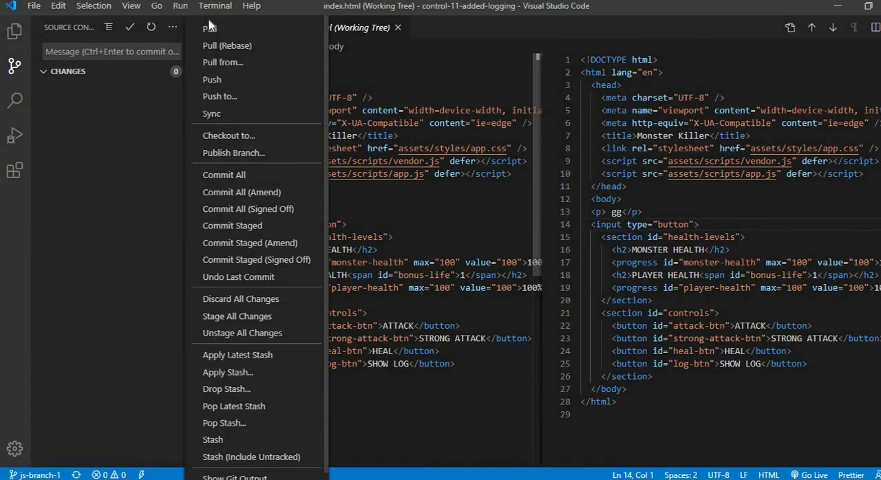
mouse_move(209, 27)
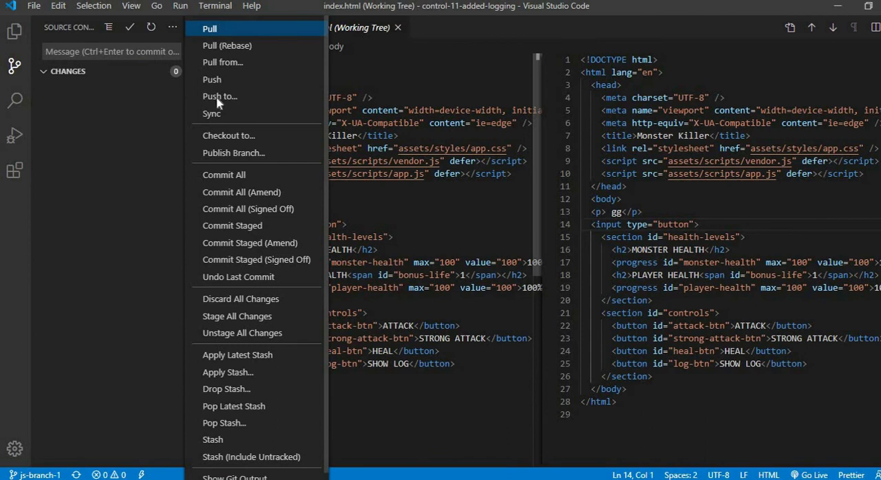
mouse_move(137, 16)
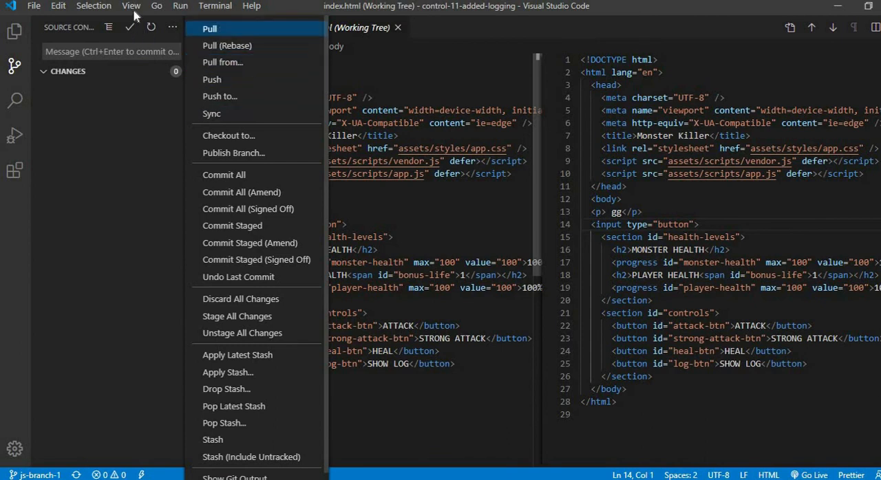
Show the Command Palette from the View menu to browse Git branch commands.
left_click(131, 6)
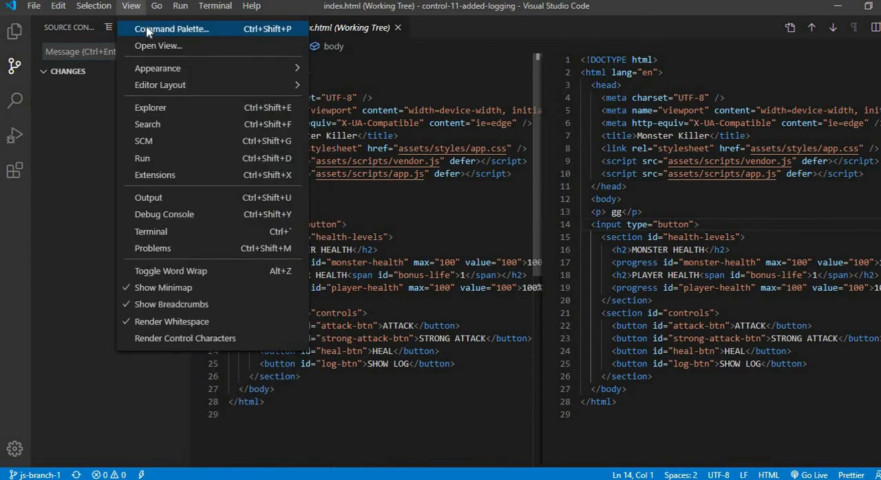
left_click(172, 27)
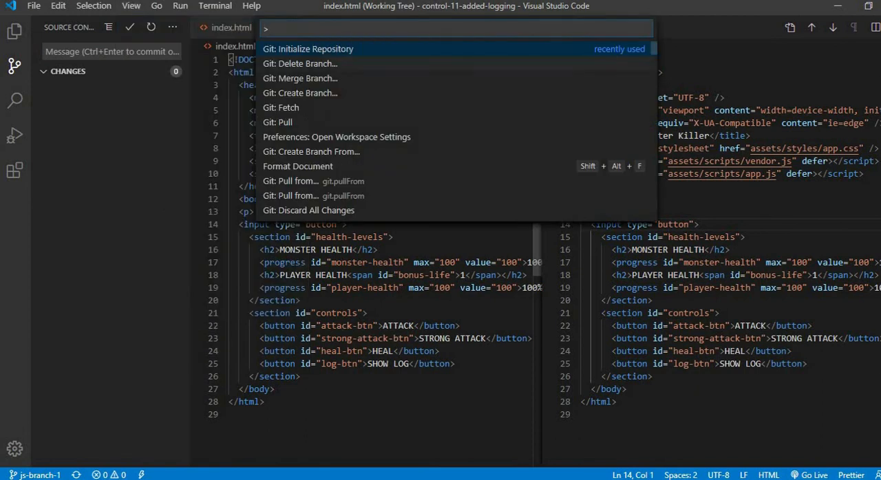
mouse_move(334, 86)
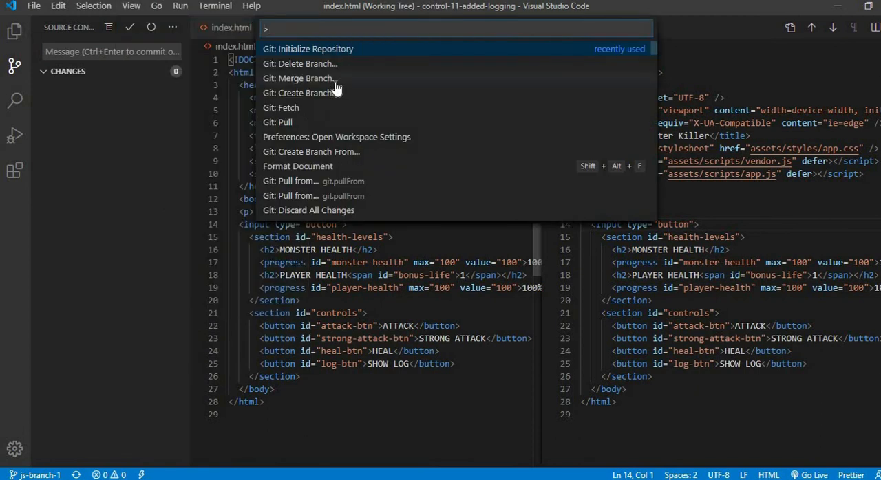